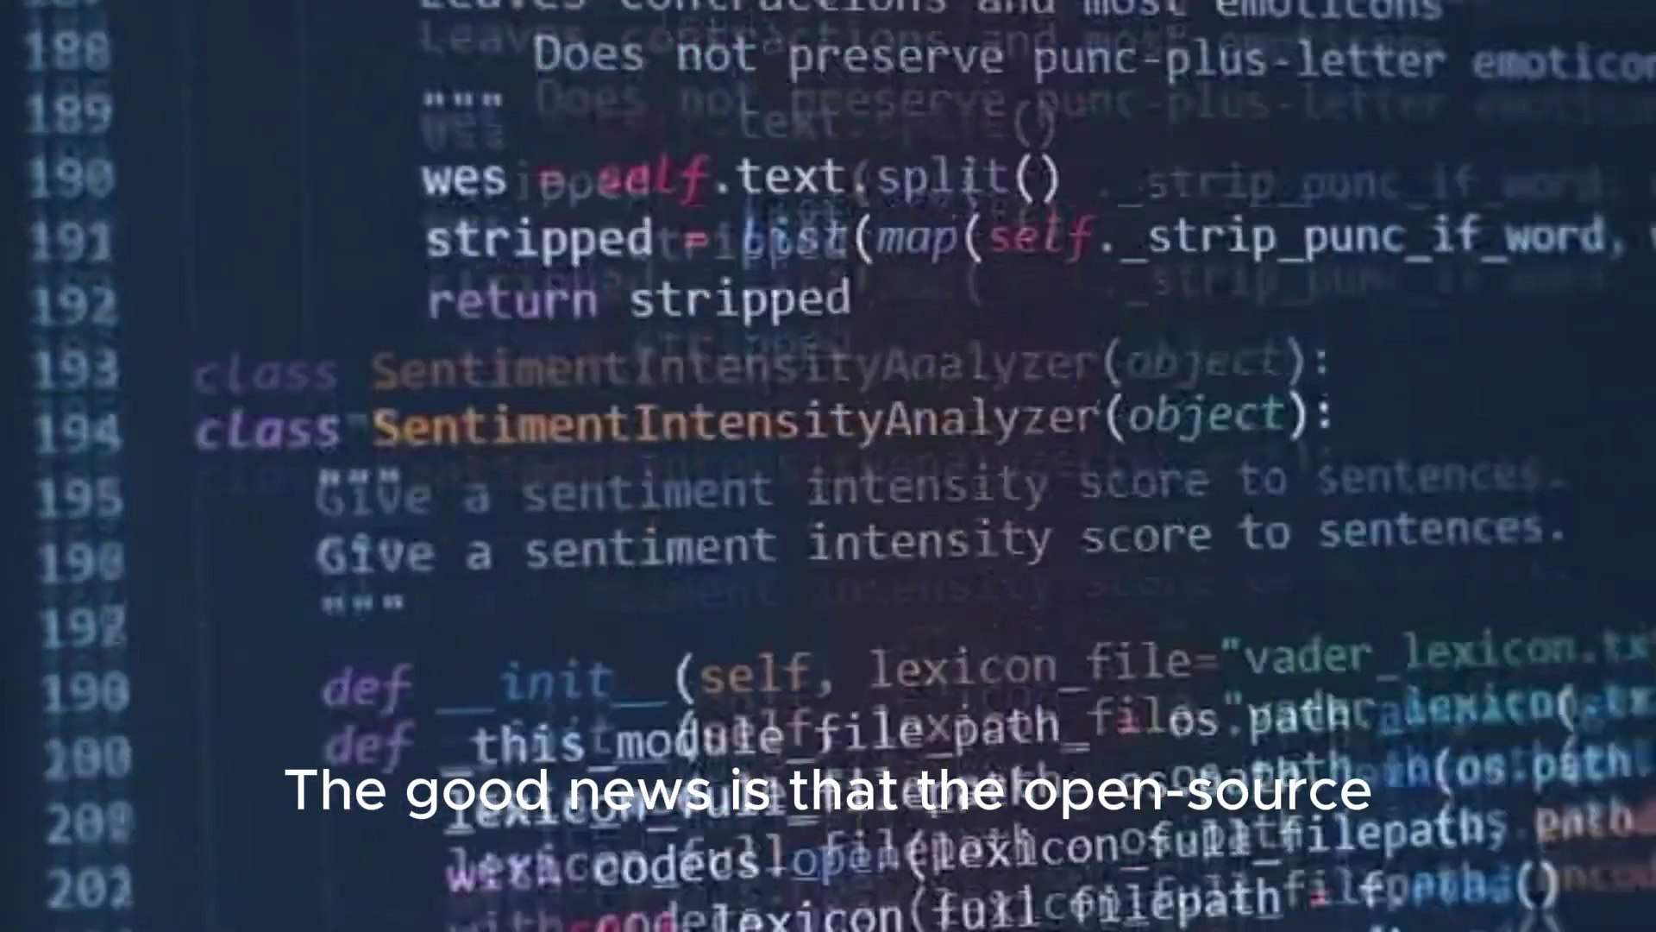
scroll(down, 3)
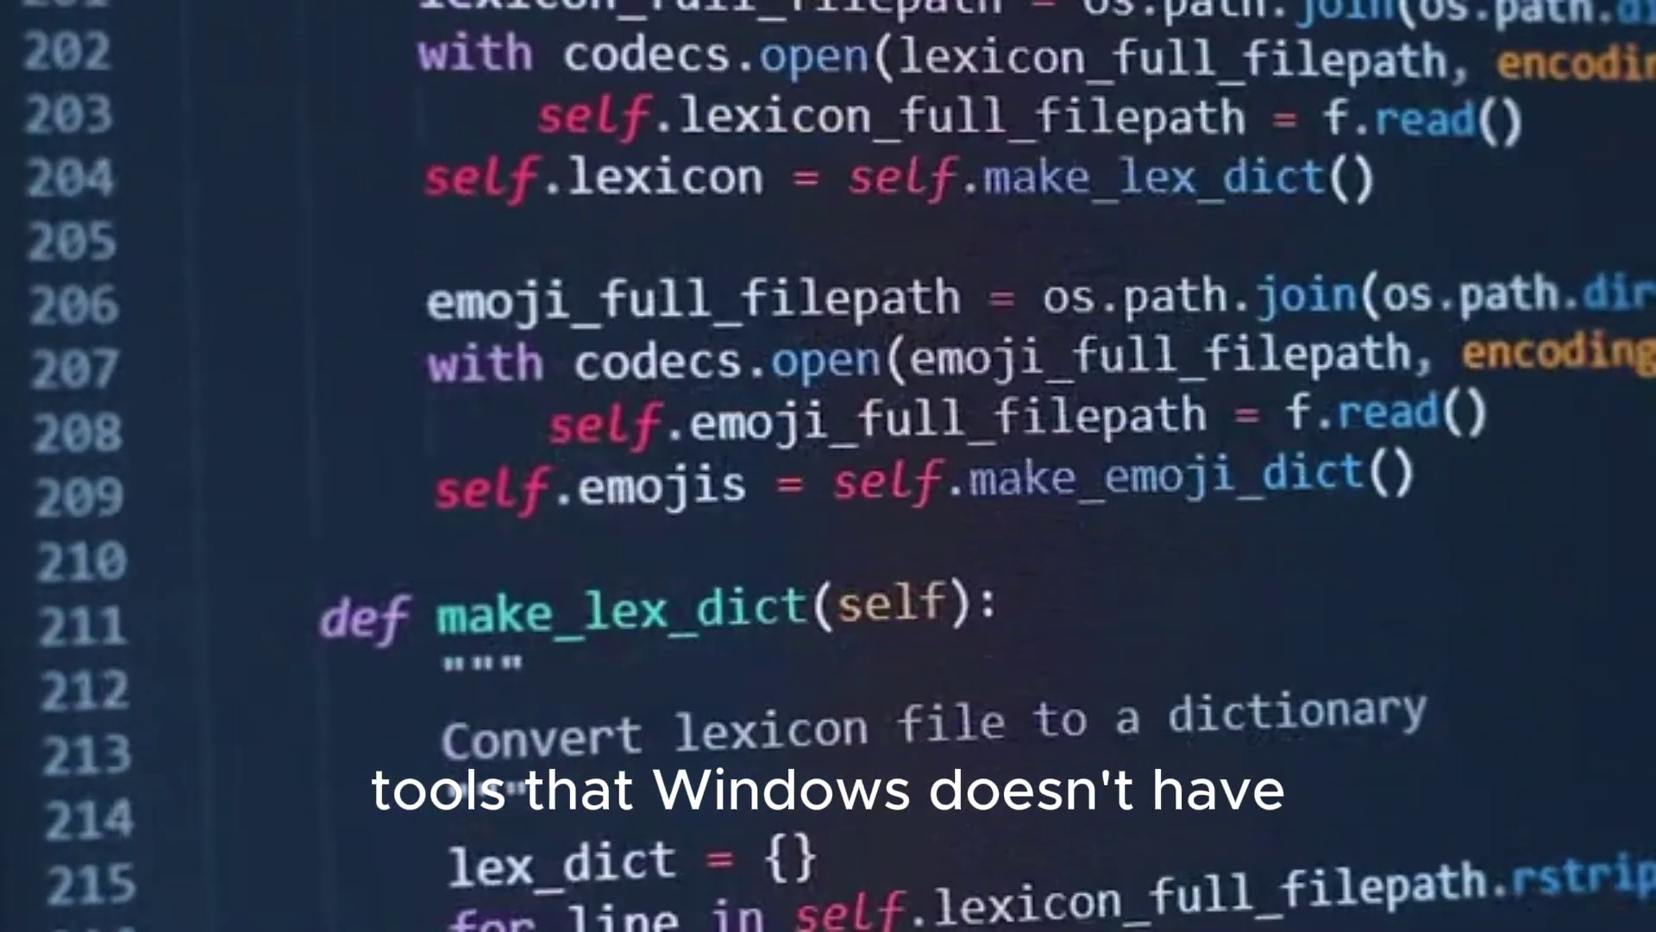